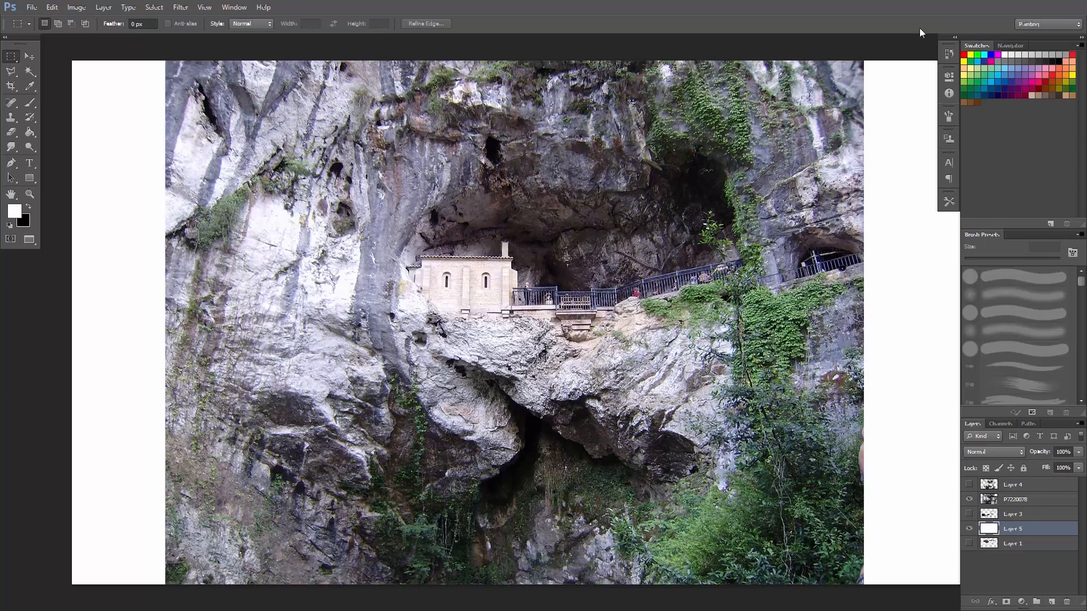
- Load a Color Range selection of the cliff photo's Shadows tones
click(154, 6)
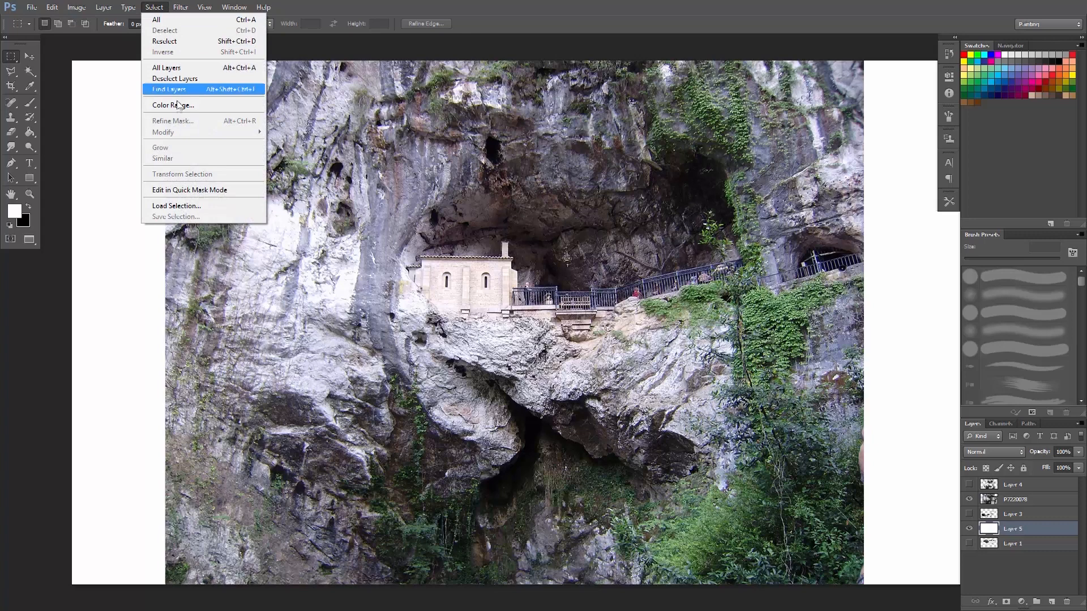
click(172, 105)
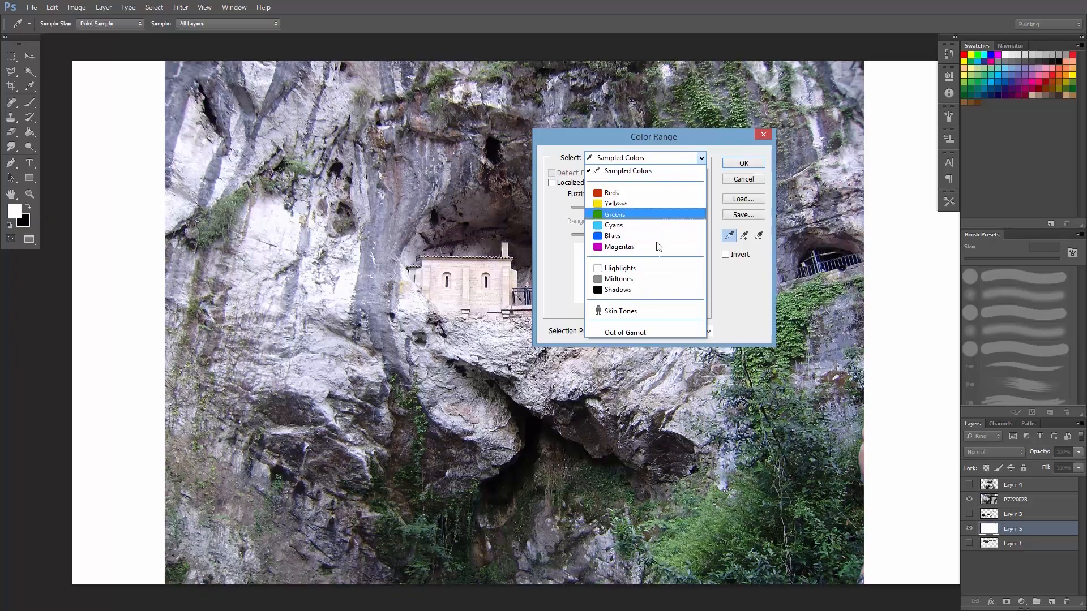
click(744, 163)
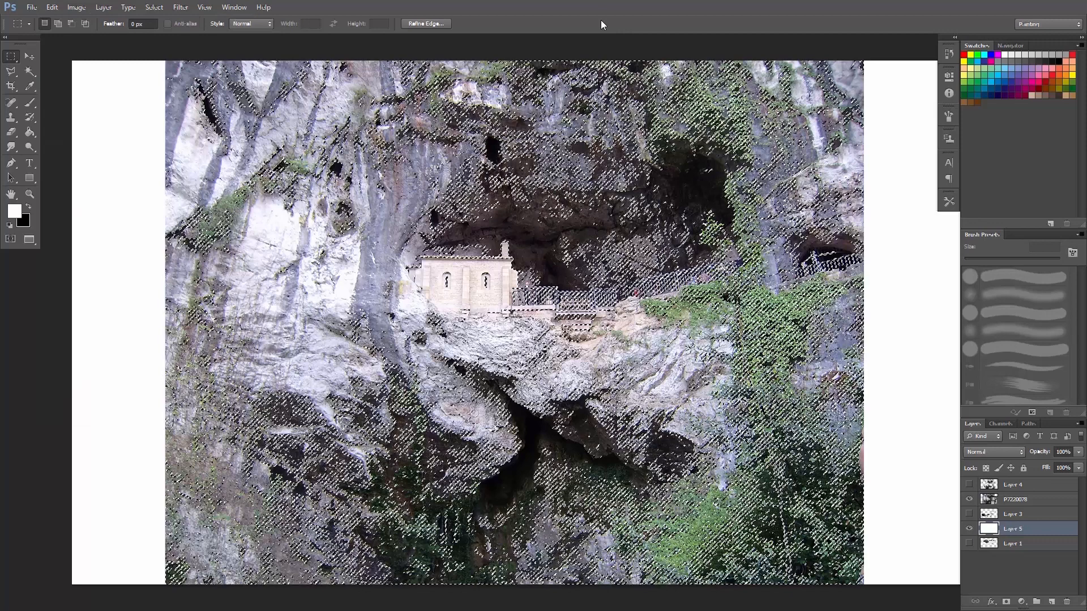
- Copy the selection to its own layer over white and hide the original cliff photo
click(52, 7)
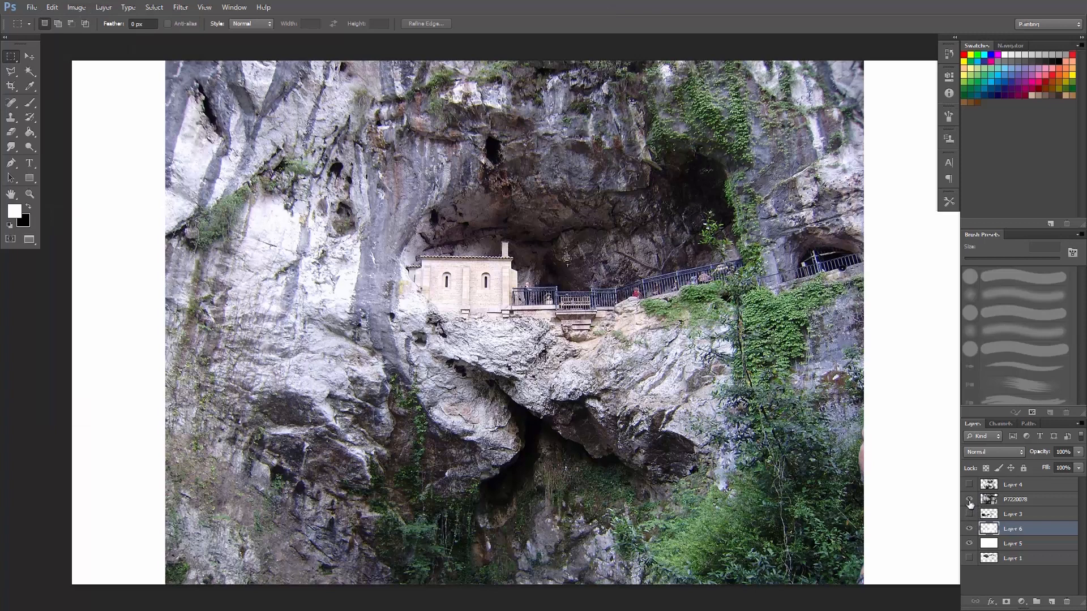
click(969, 499)
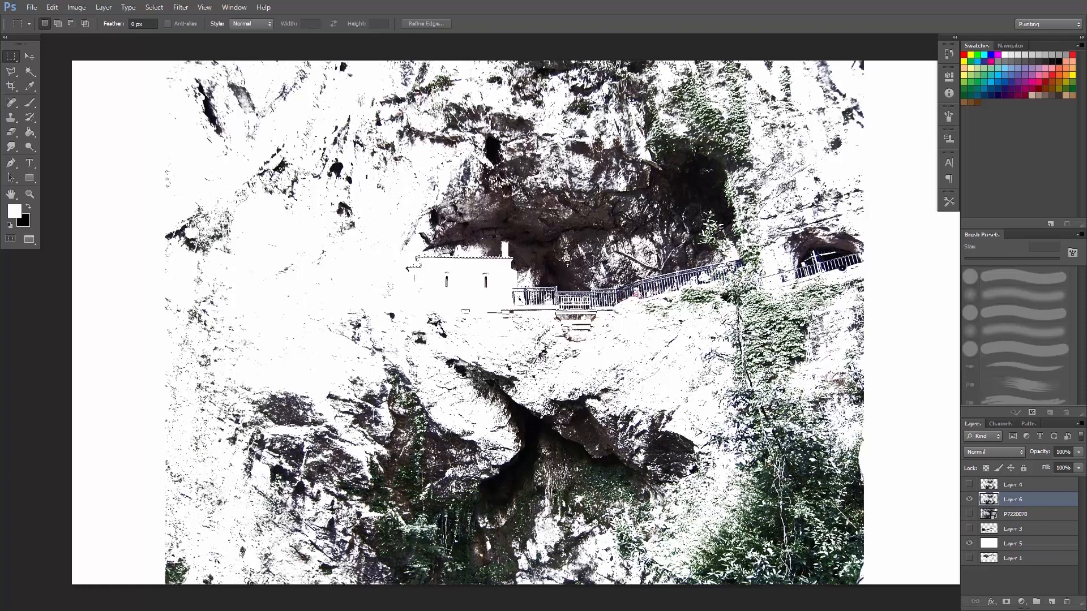
mouse_move(303, 306)
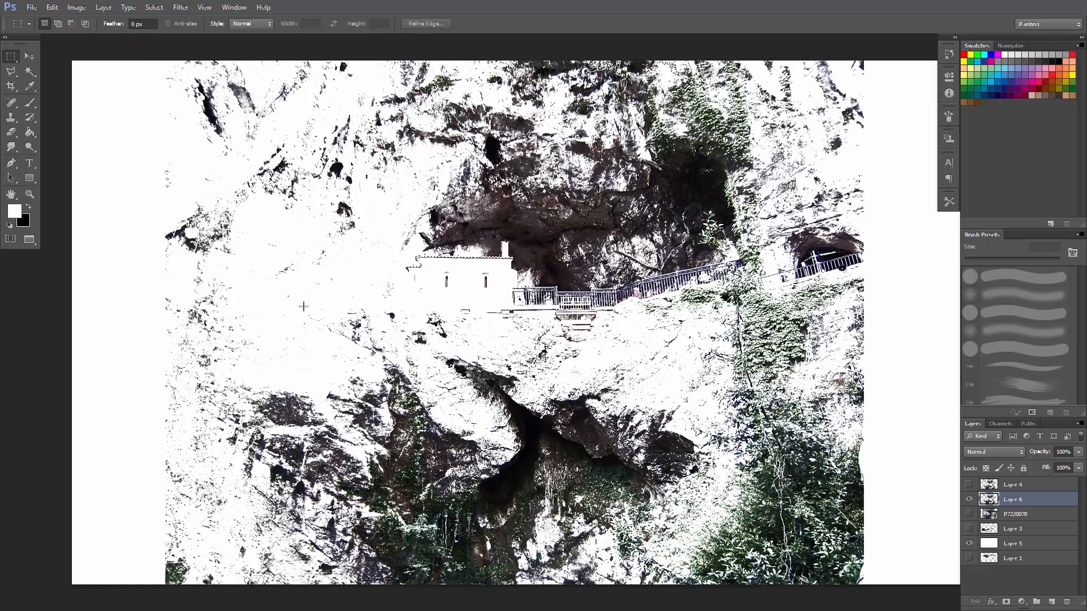
mouse_move(356, 248)
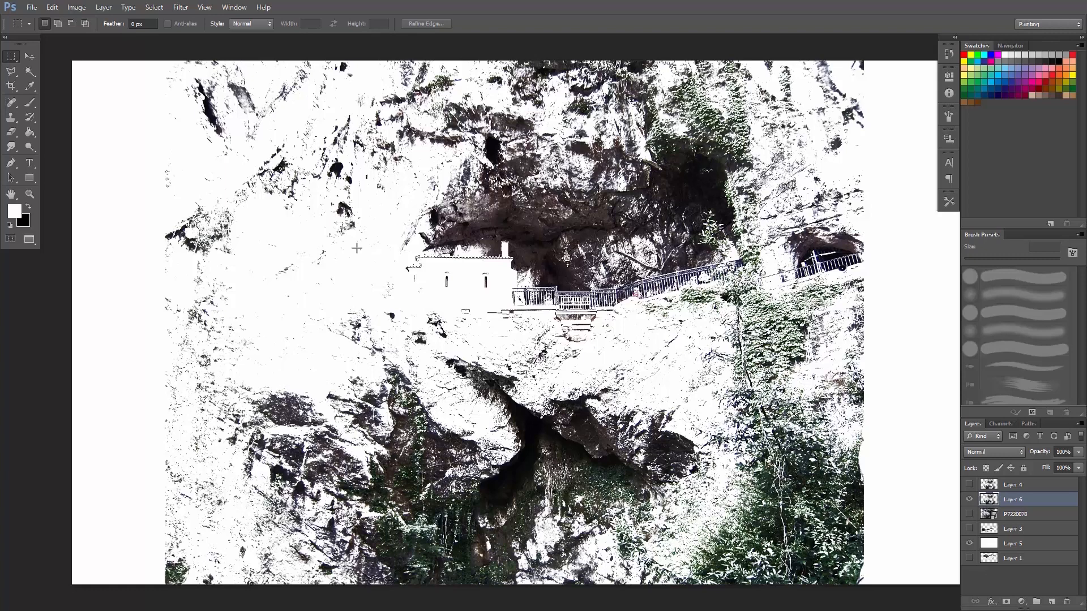
- Lasso a small dark texture patch near the left edge and define it as a brush preset
click(11, 71)
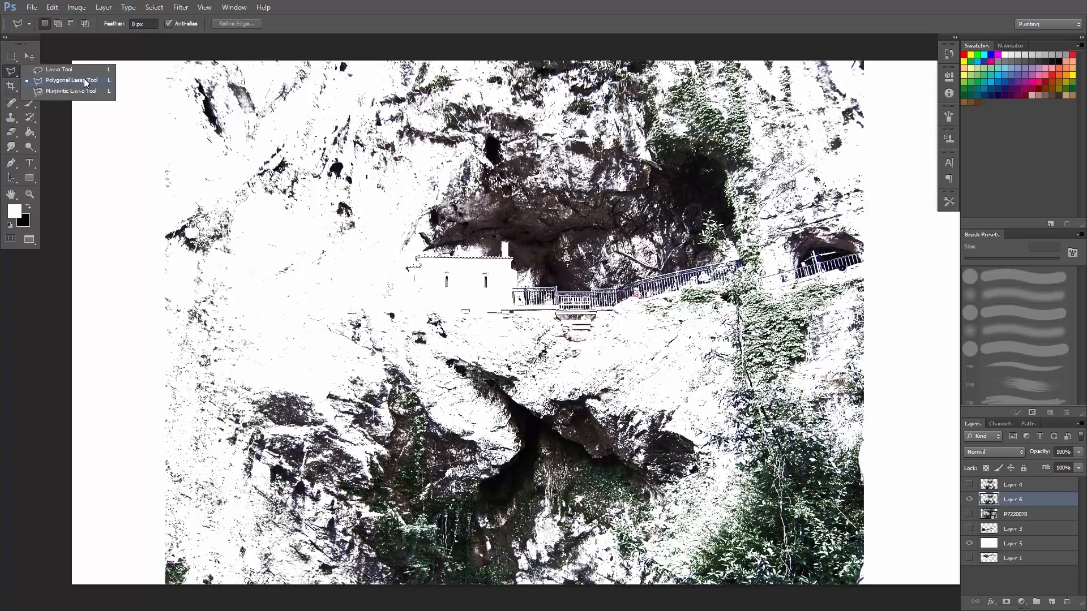
click(58, 69)
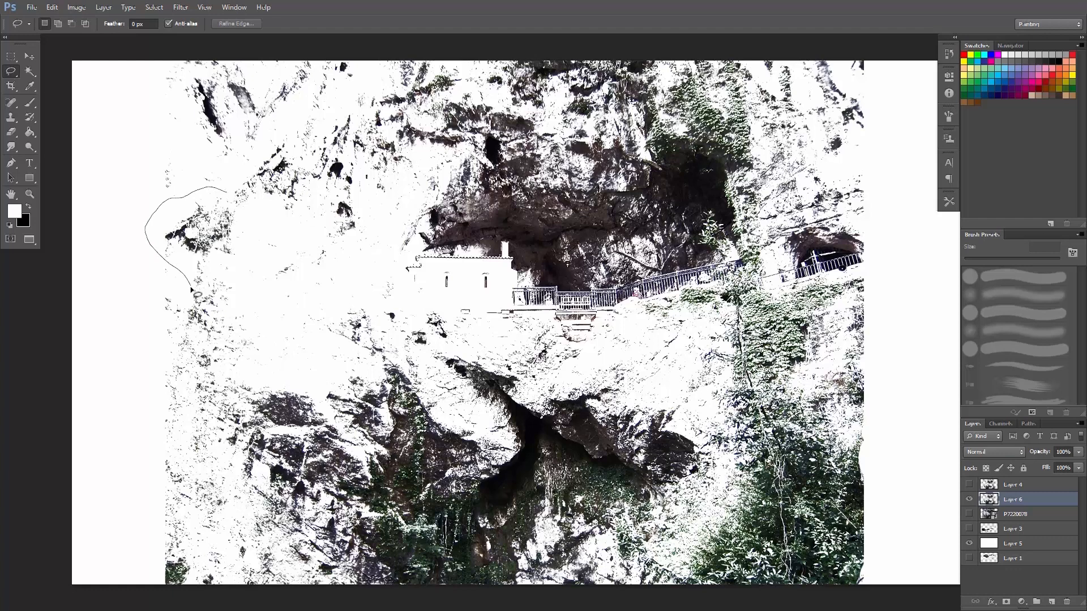
click(52, 7)
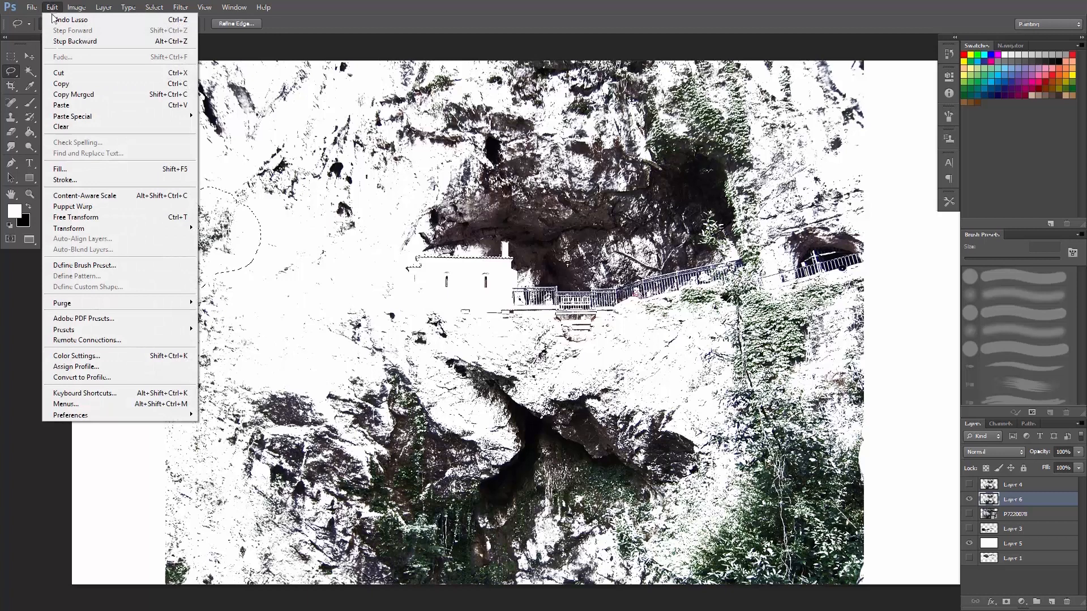
click(84, 265)
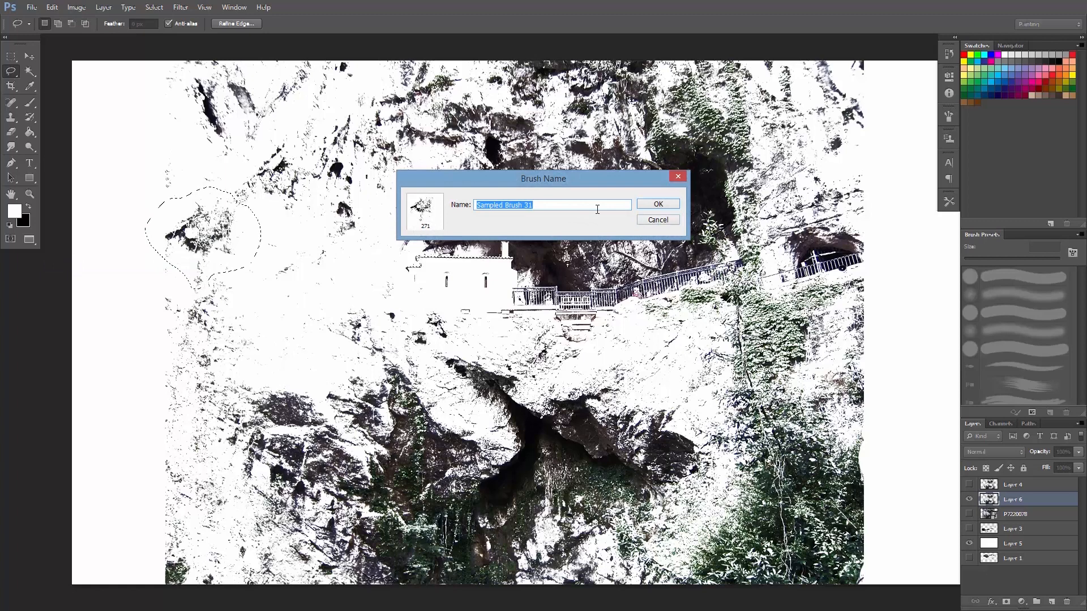
click(657, 204)
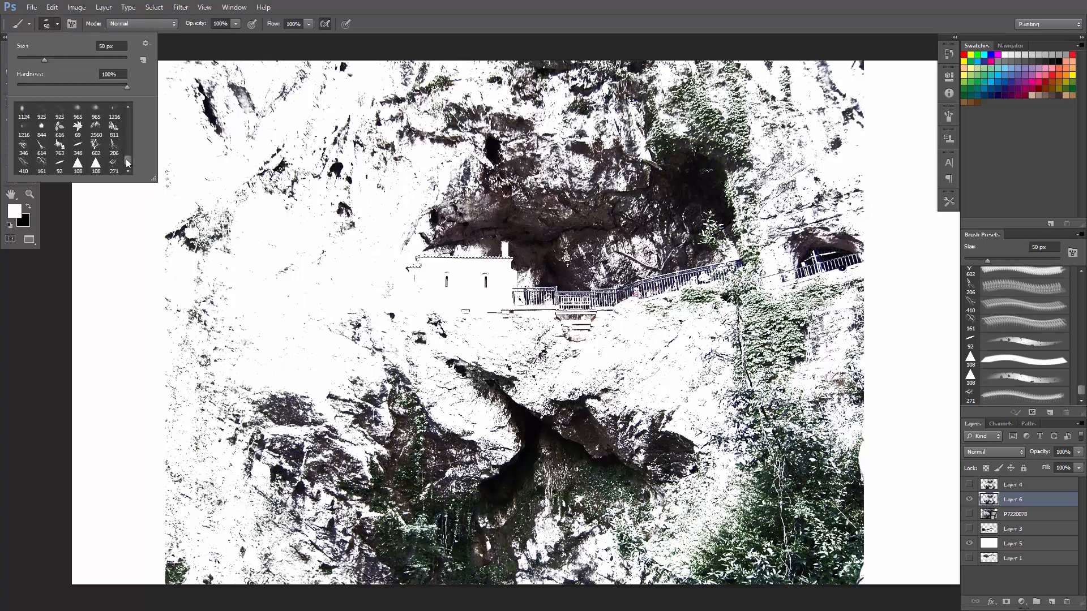
- Select the new 271 px texture brush and stamp it in black on the canvas
click(114, 163)
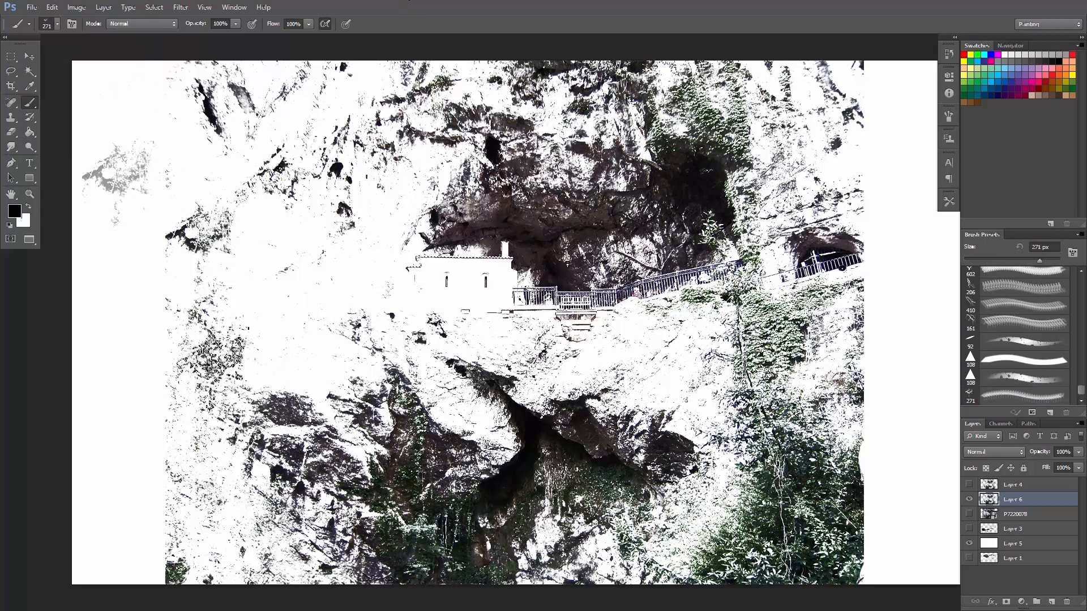
click(128, 163)
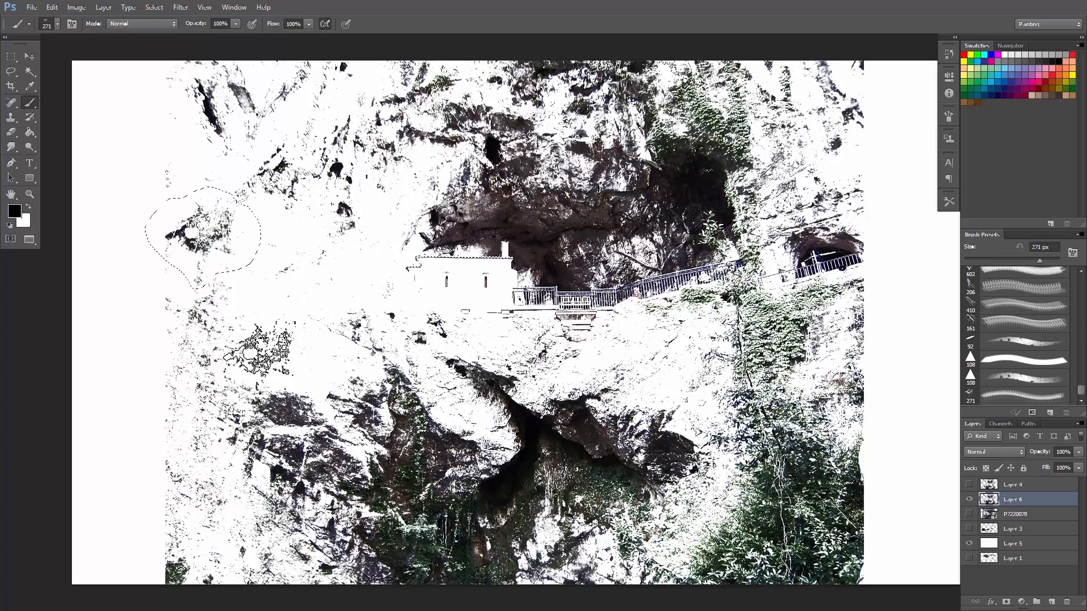
- Select the cave overhang rock, copy it to a new layer, and hide other texture layers
click(11, 70)
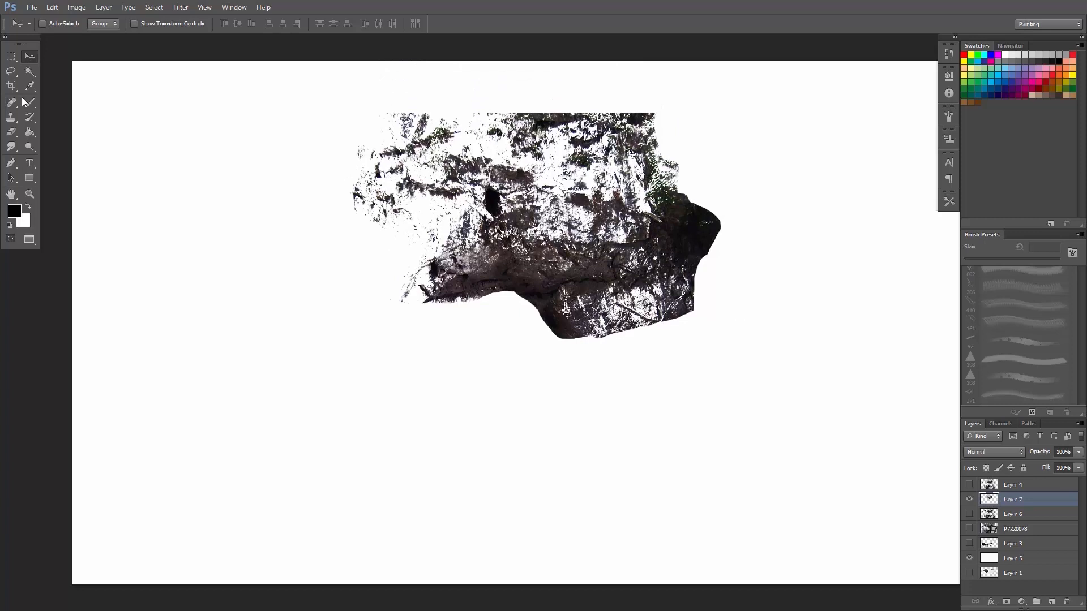
- Erase along the rock's smooth edges with a textured eraser tip to make them ragged
click(12, 118)
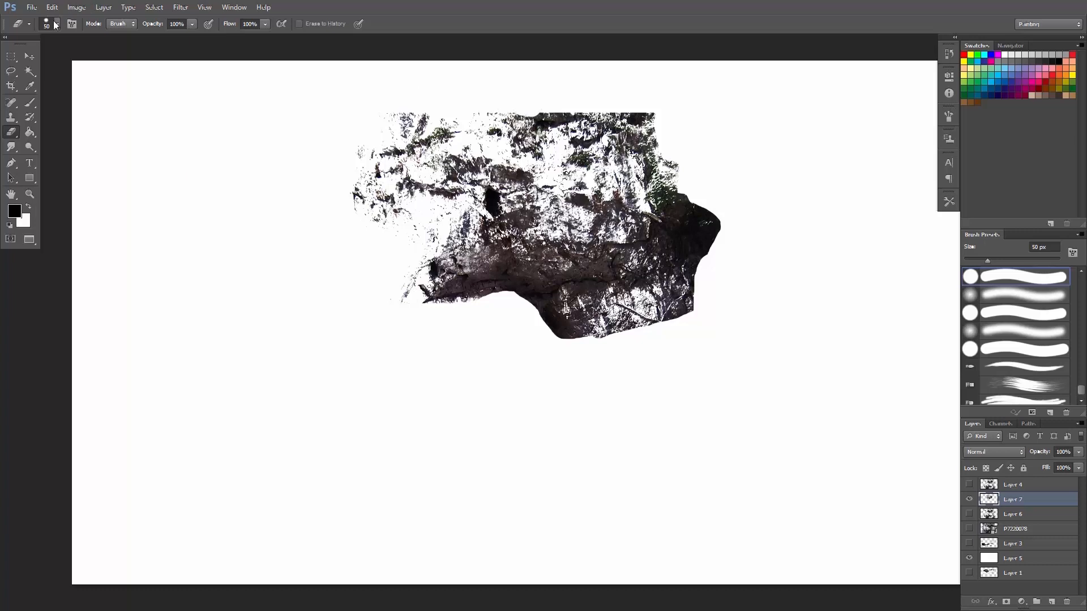
click(54, 23)
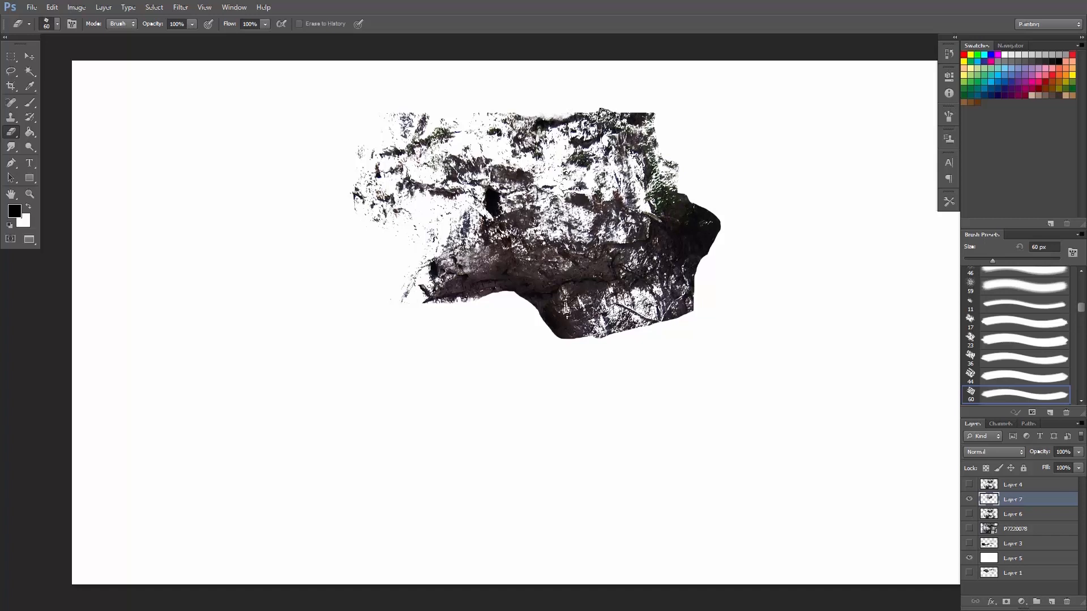
click(617, 115)
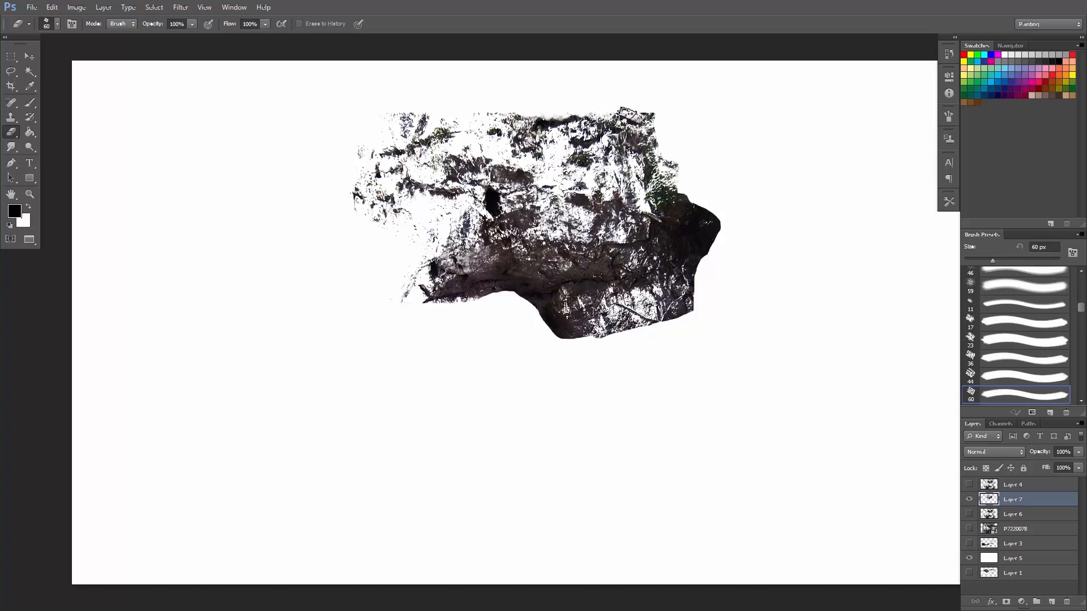
click(624, 121)
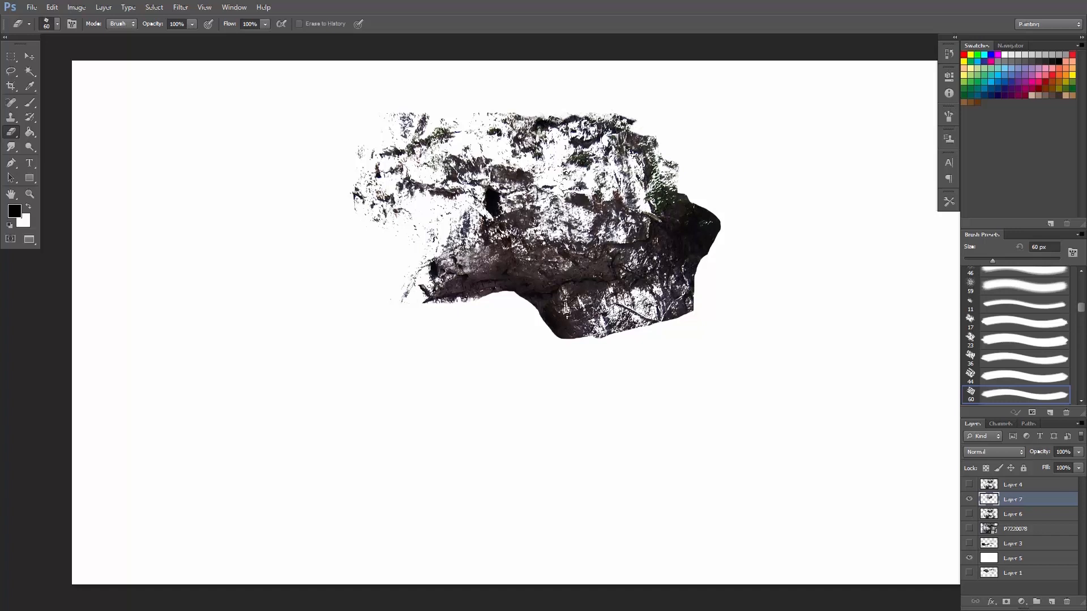
click(52, 6)
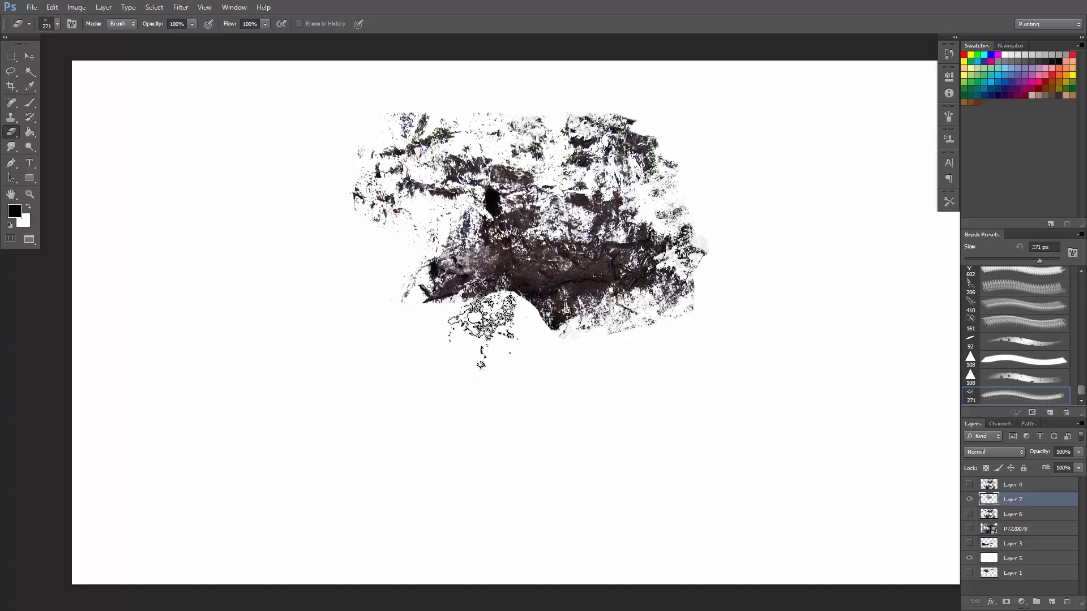
- Lasso the ragged rock and define it as a 959 px brush preset named 'rock'
click(11, 70)
text(rock)
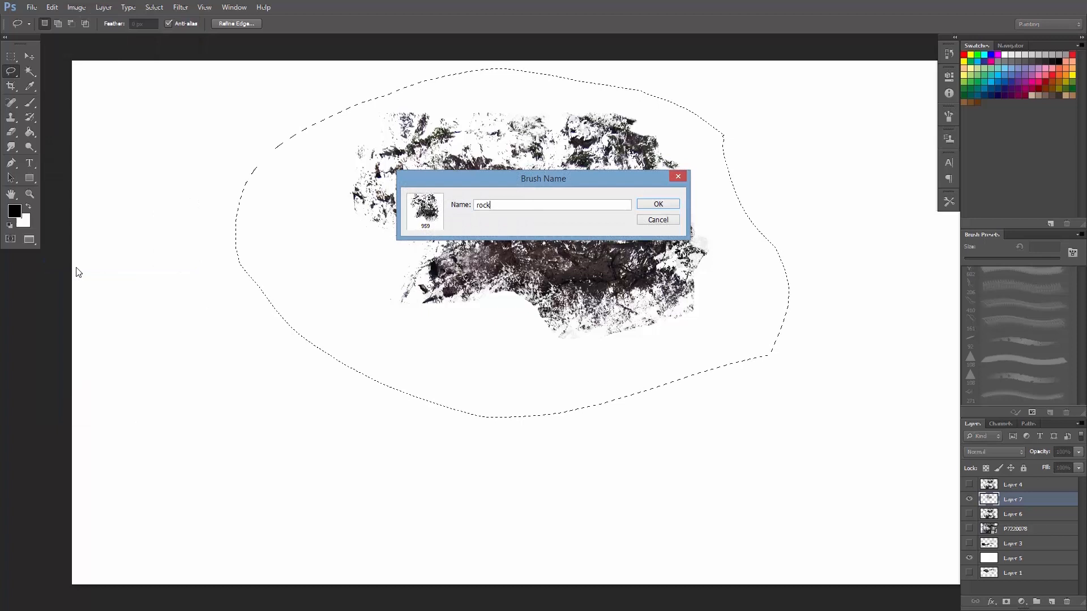
click(656, 204)
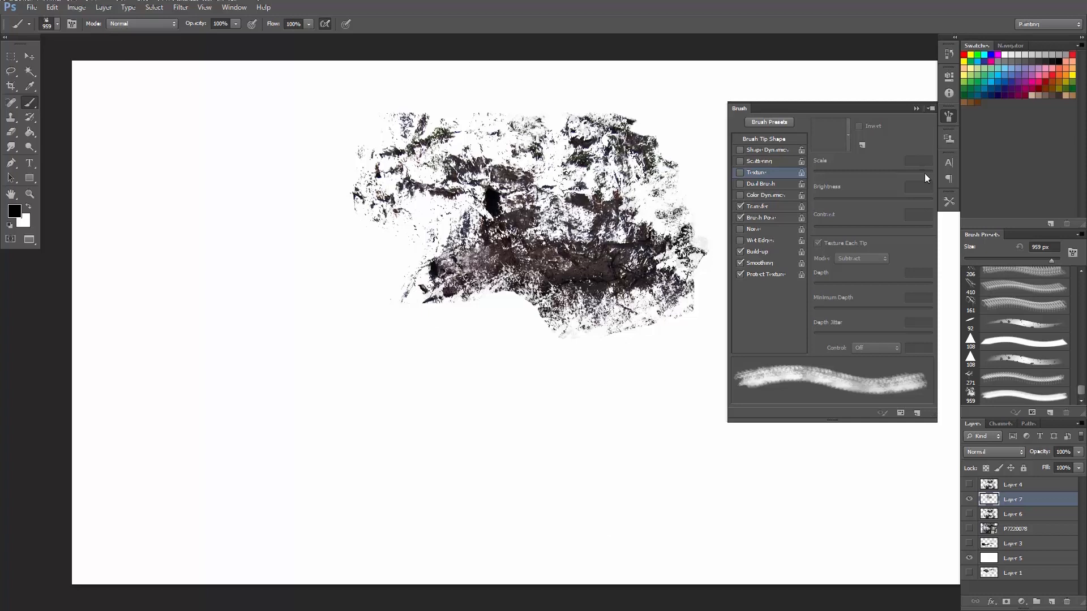
- Paint a large dark grey rock shape on the left with the rock brush presets
click(766, 149)
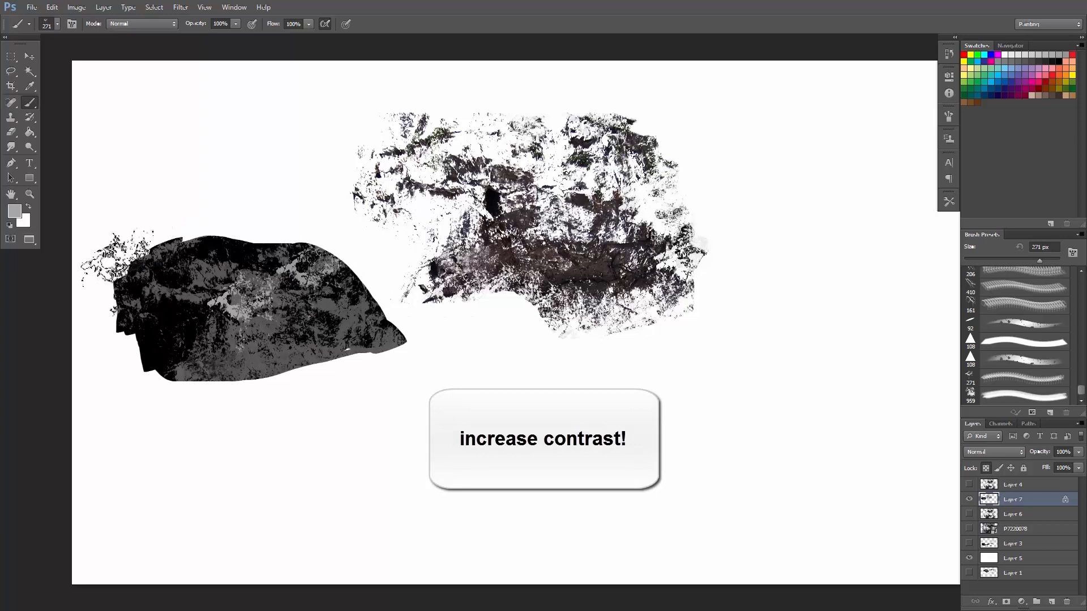
click(543, 438)
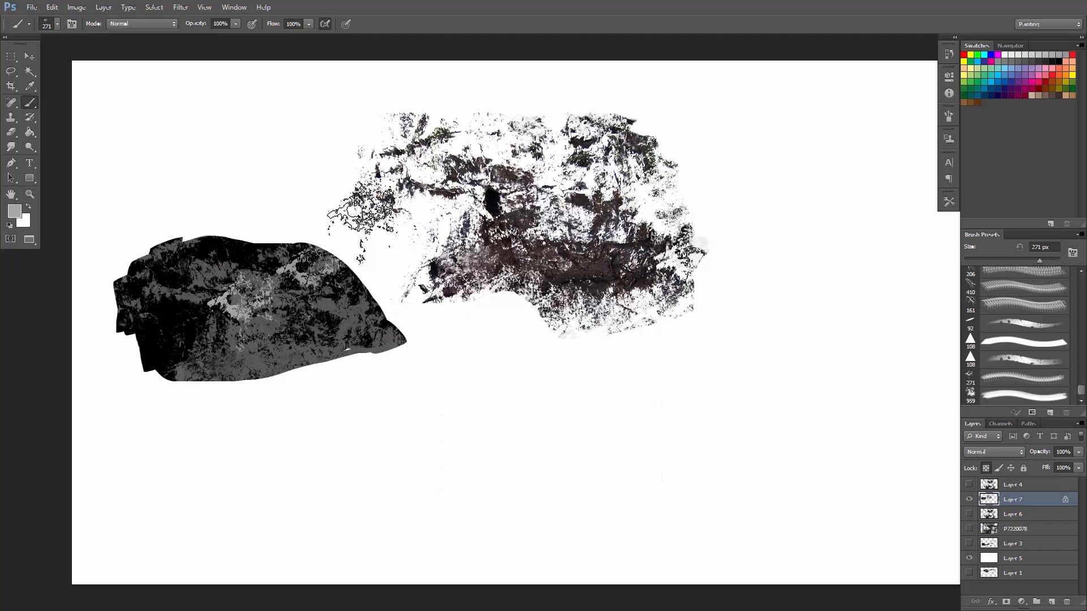